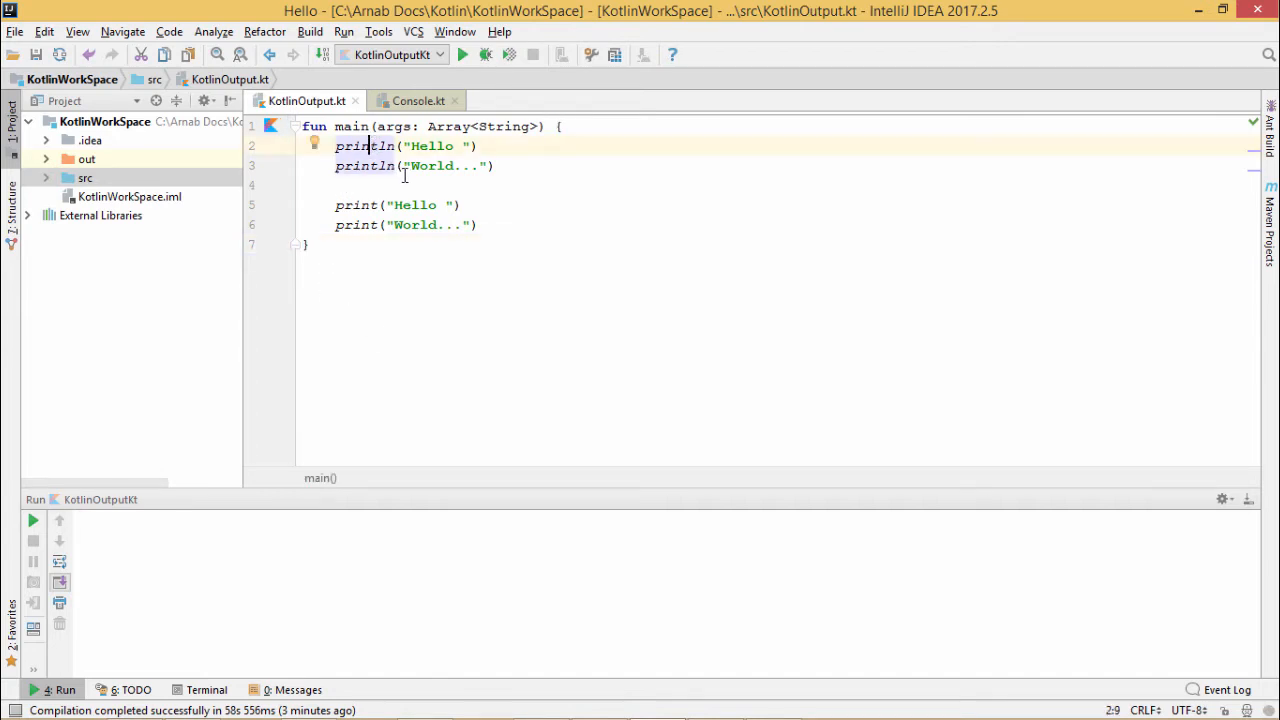
- Run KotlinOutputKt so Hello, World... and Hello World... print in the Run panel with exit code 0
double_click(430, 146)
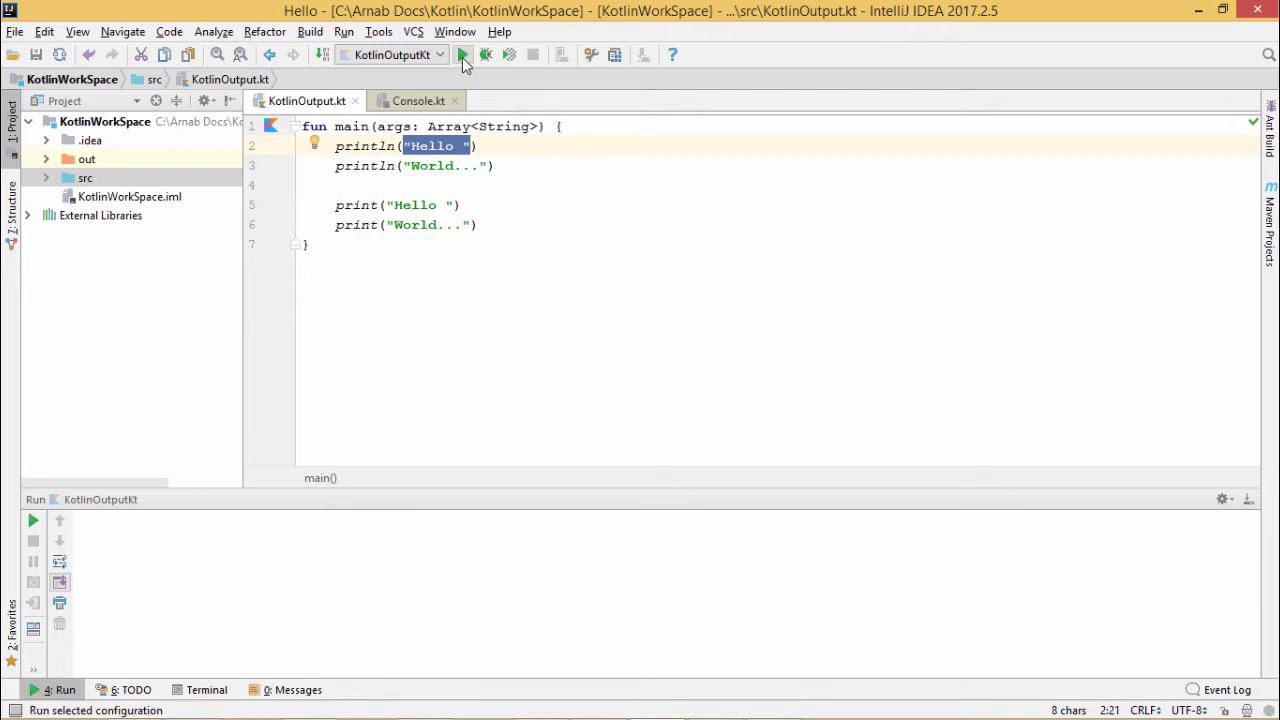
left_click(462, 56)
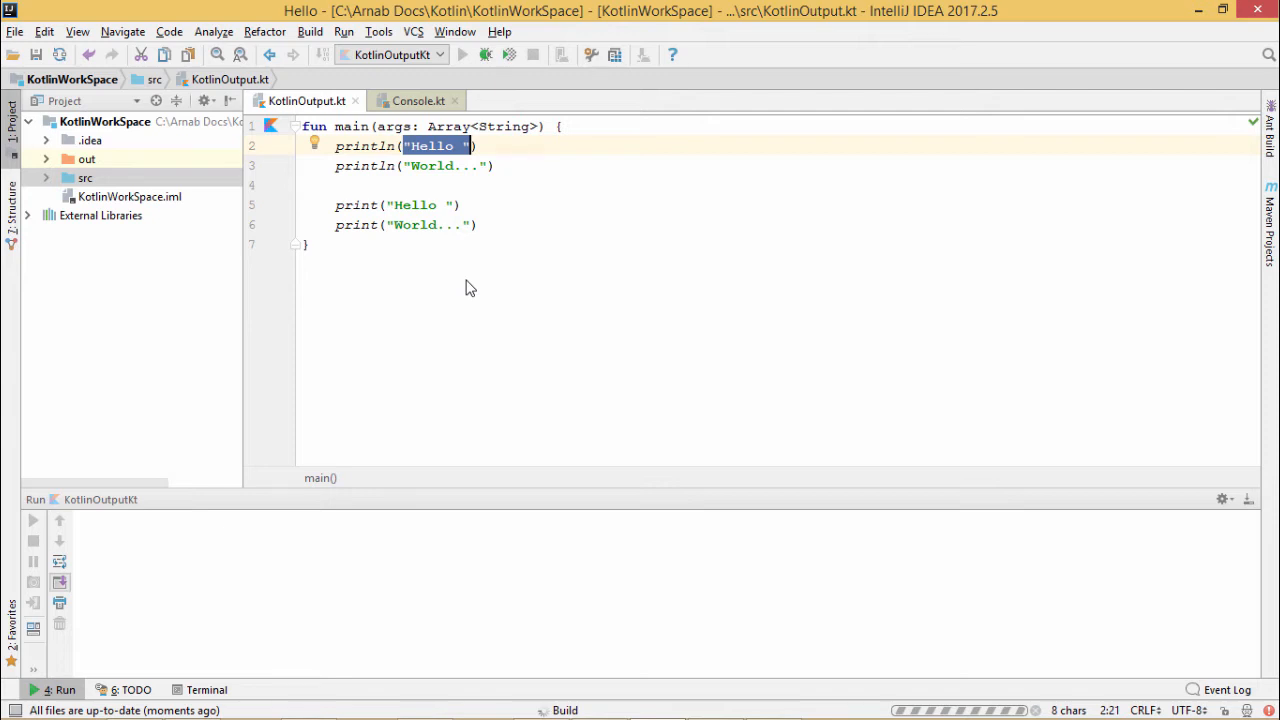
left_click(462, 56)
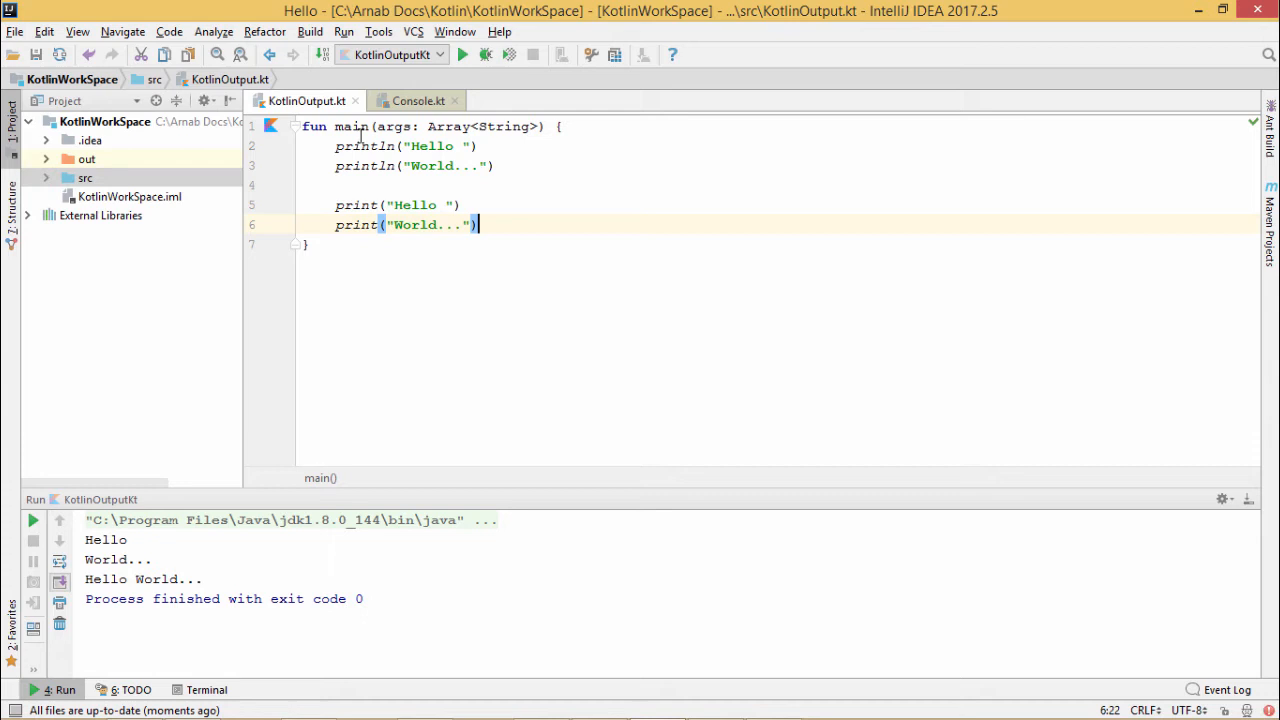
left_click(362, 146)
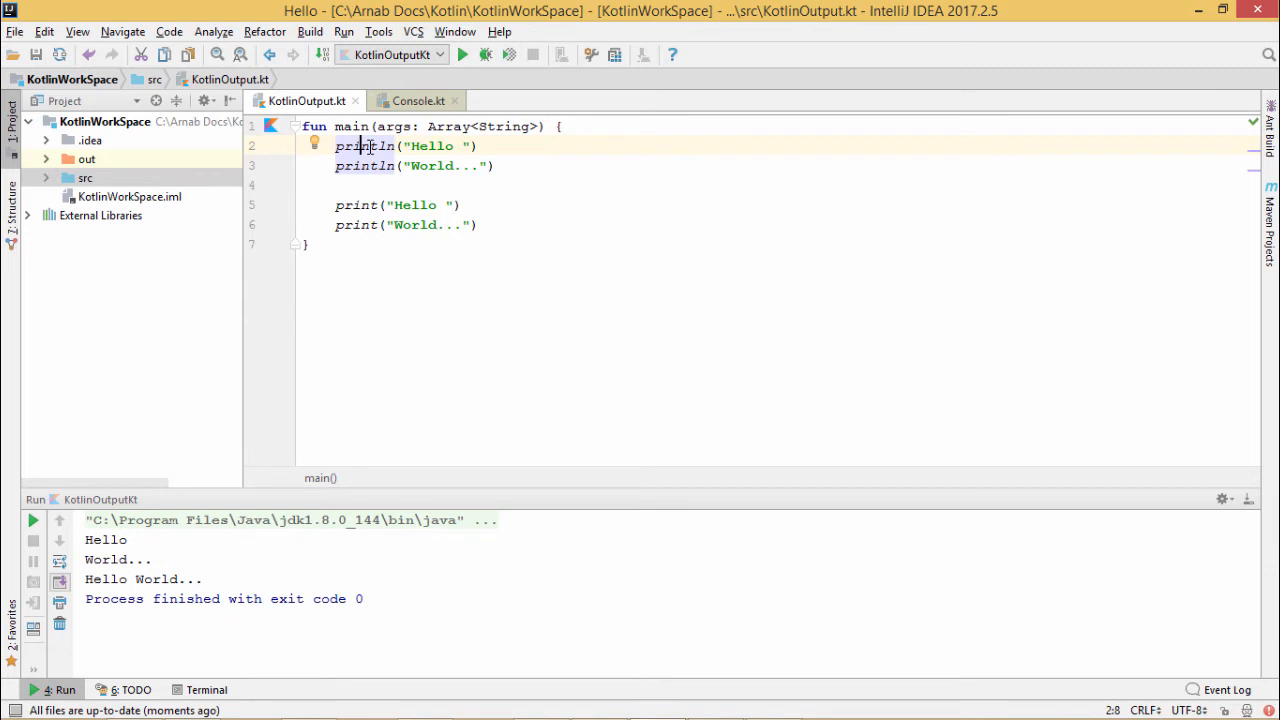
mouse_move(364, 146)
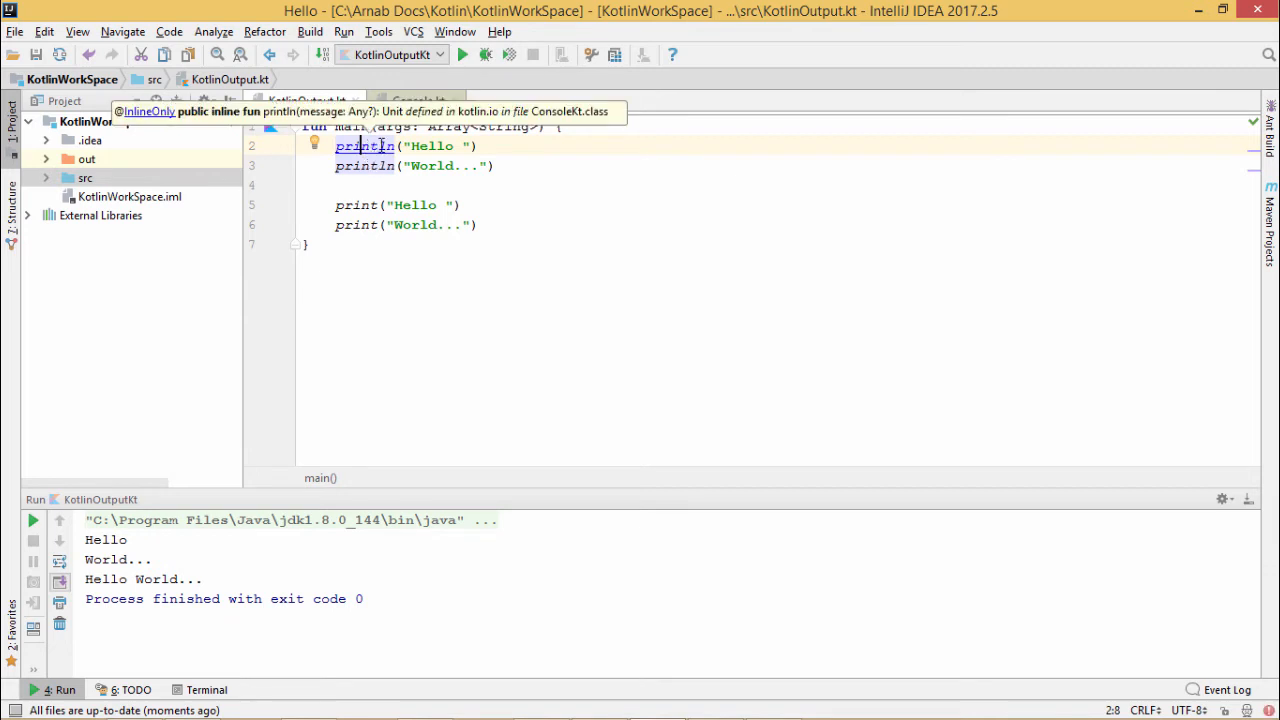
- Jump to println's declaration in Console.kt and select its Any? message parameter type
left_click(364, 146)
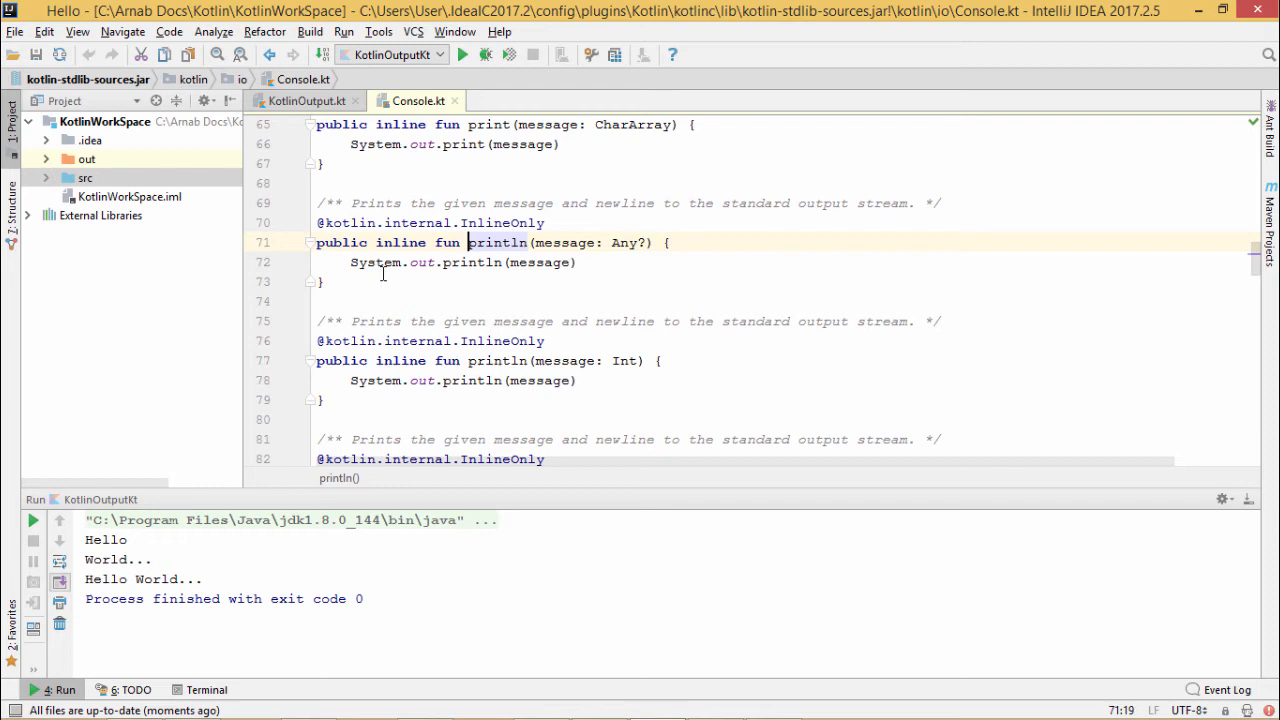
mouse_move(552, 242)
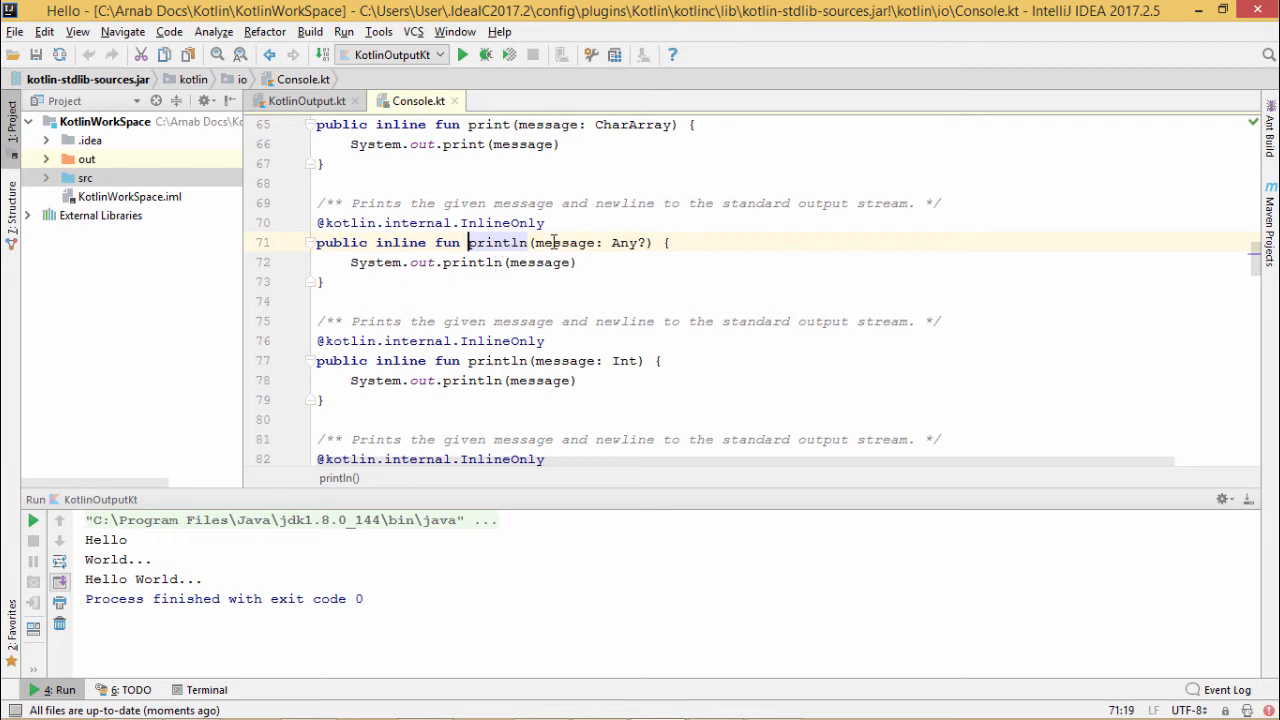
mouse_move(620, 242)
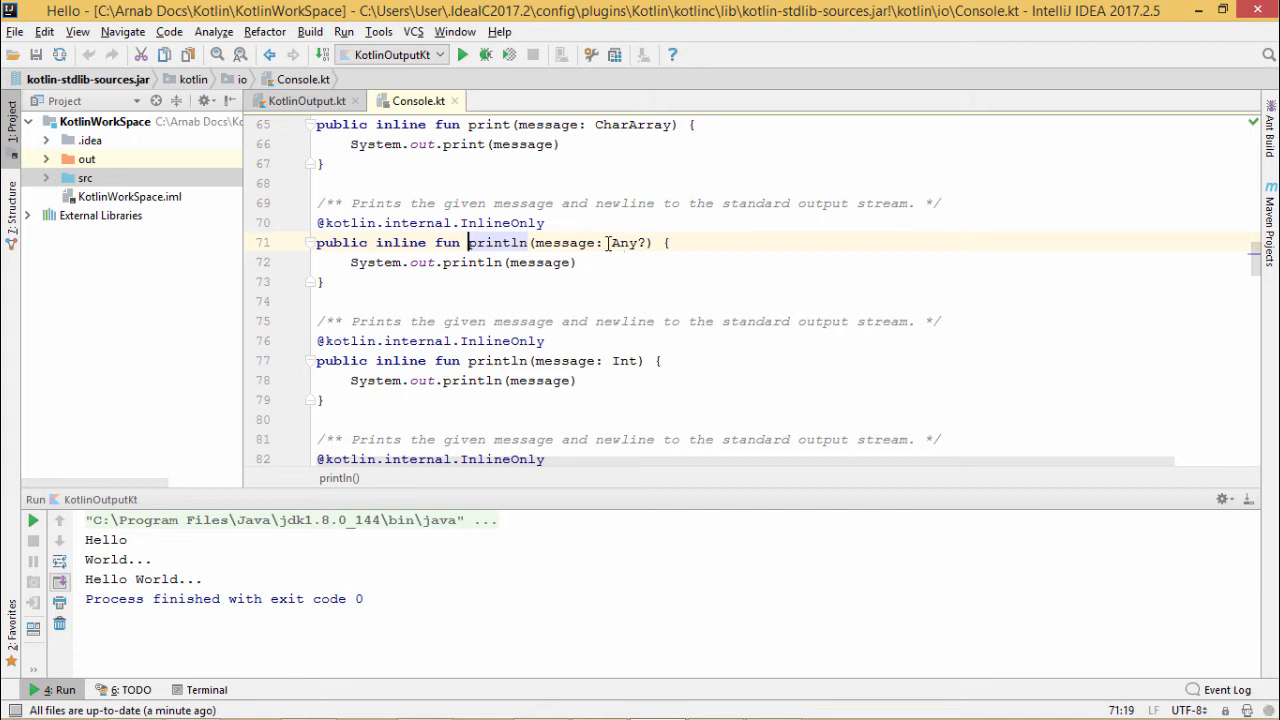
mouse_move(610, 244)
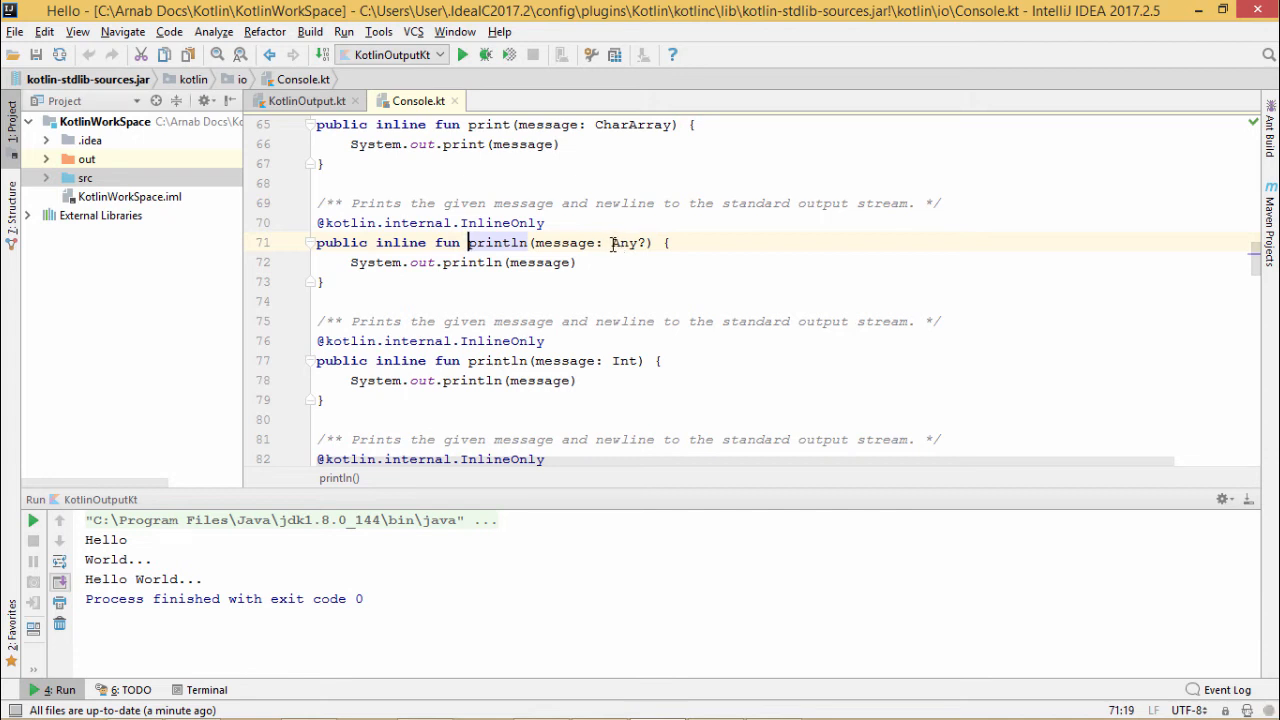
double_click(624, 242)
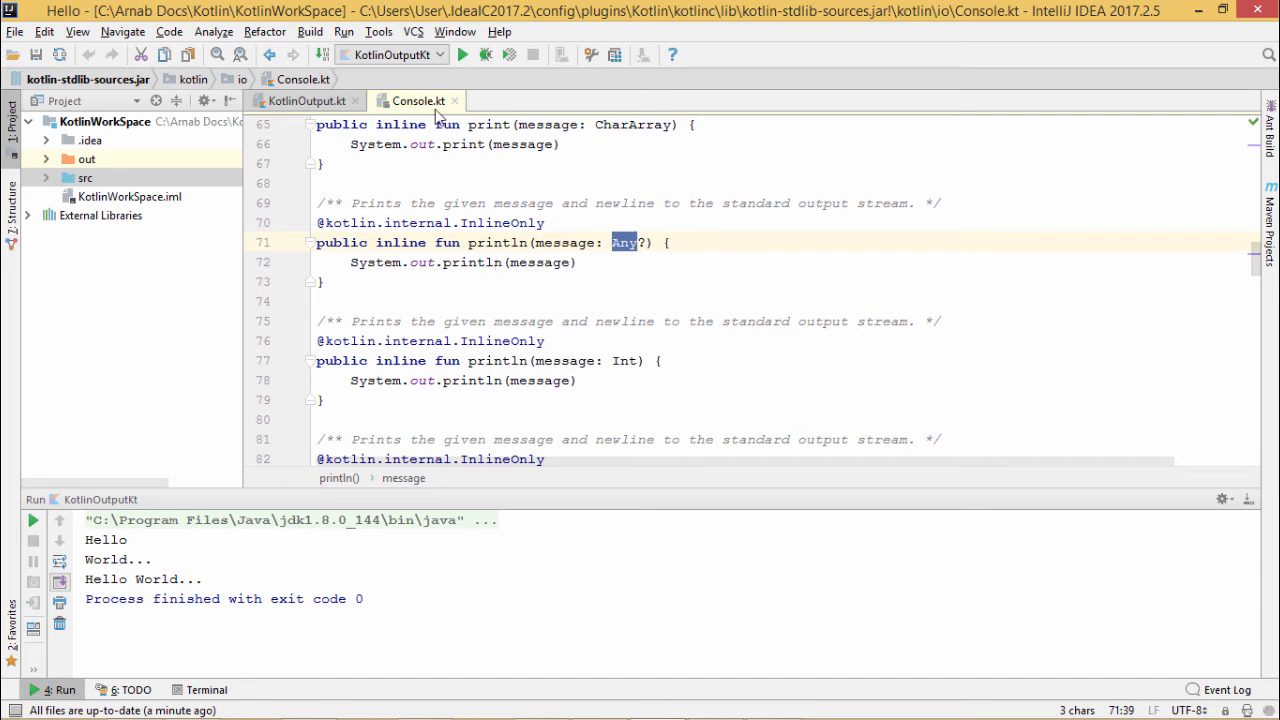
- Switch back to the KotlinOutput.kt editor showing the main function
left_click(304, 100)
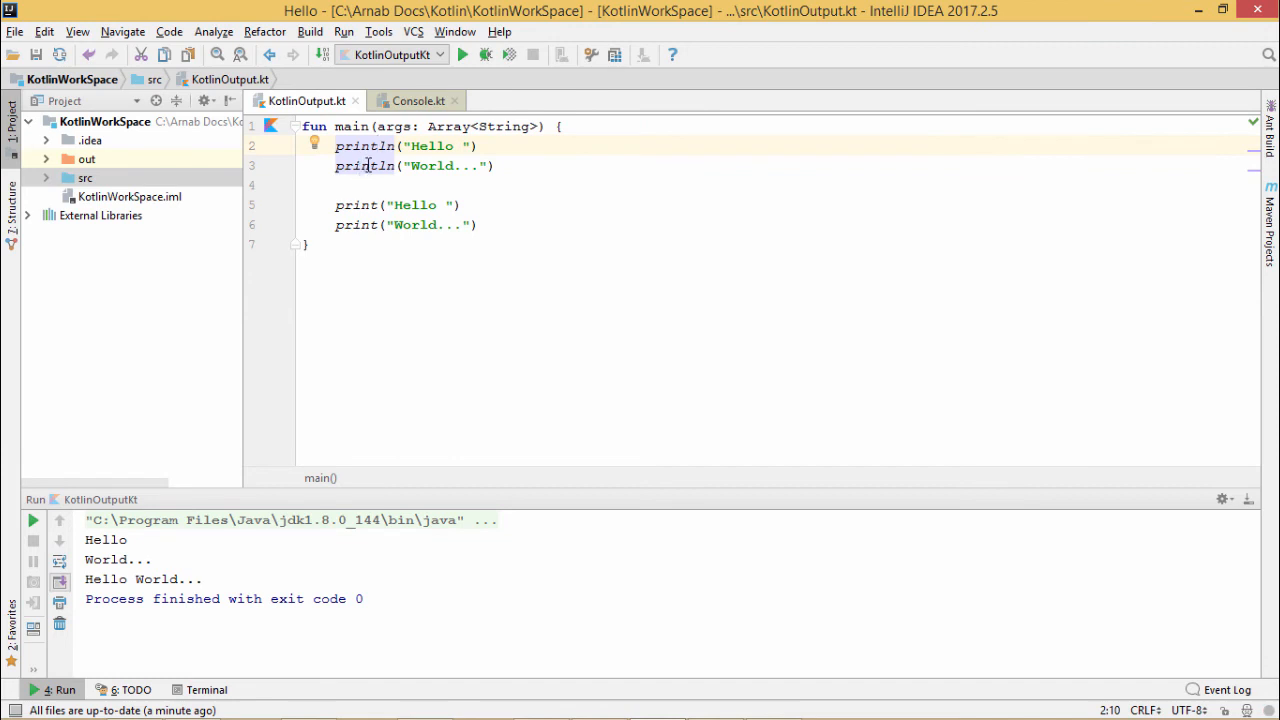
mouse_move(364, 166)
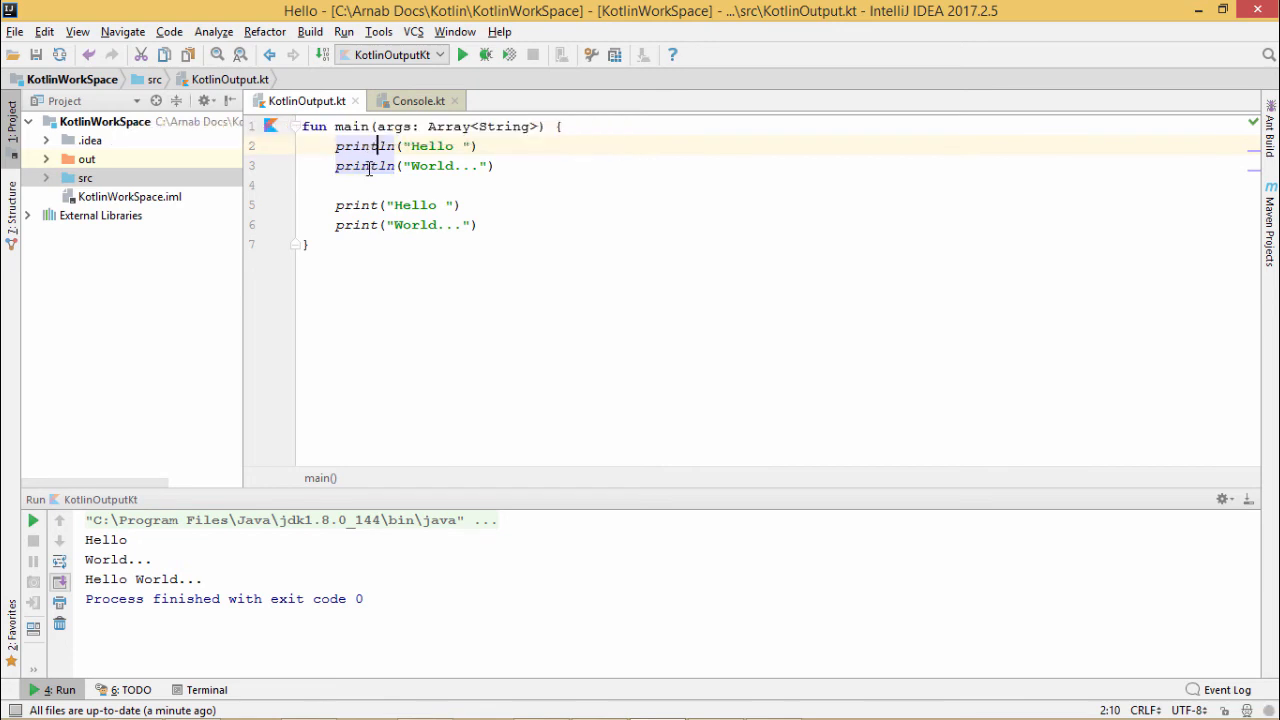
right_click(370, 164)
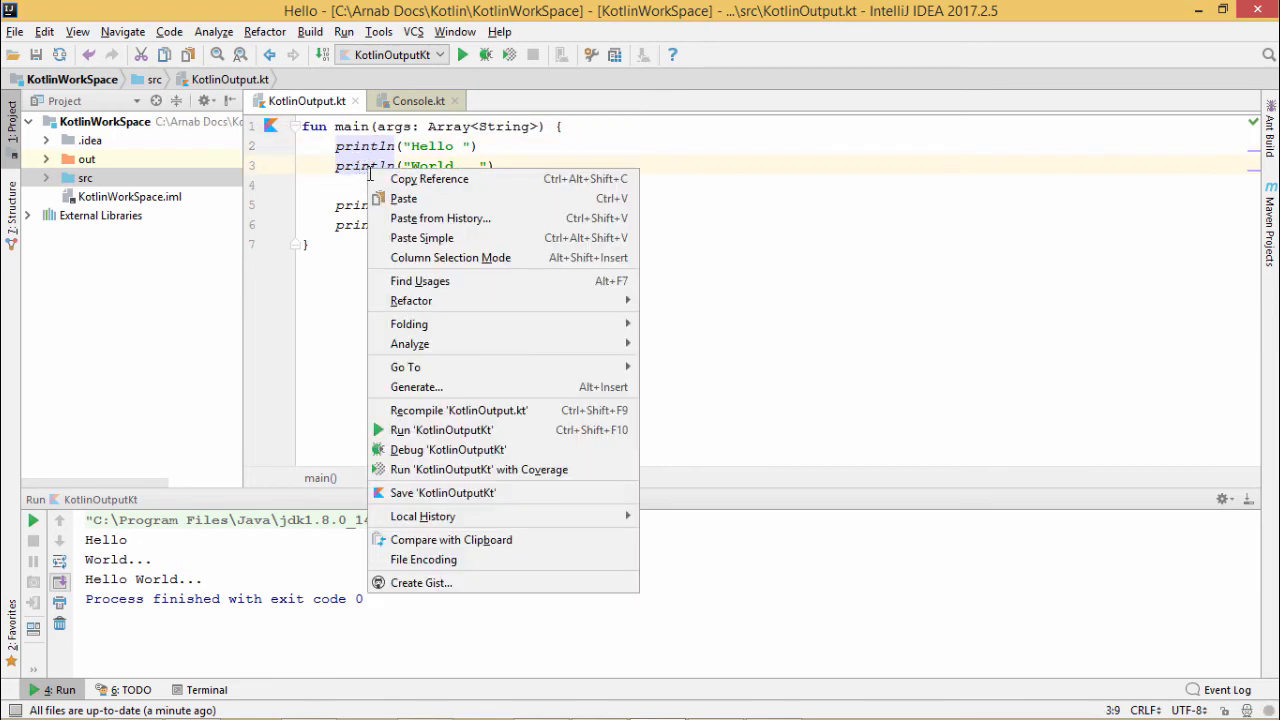
left_click(404, 366)
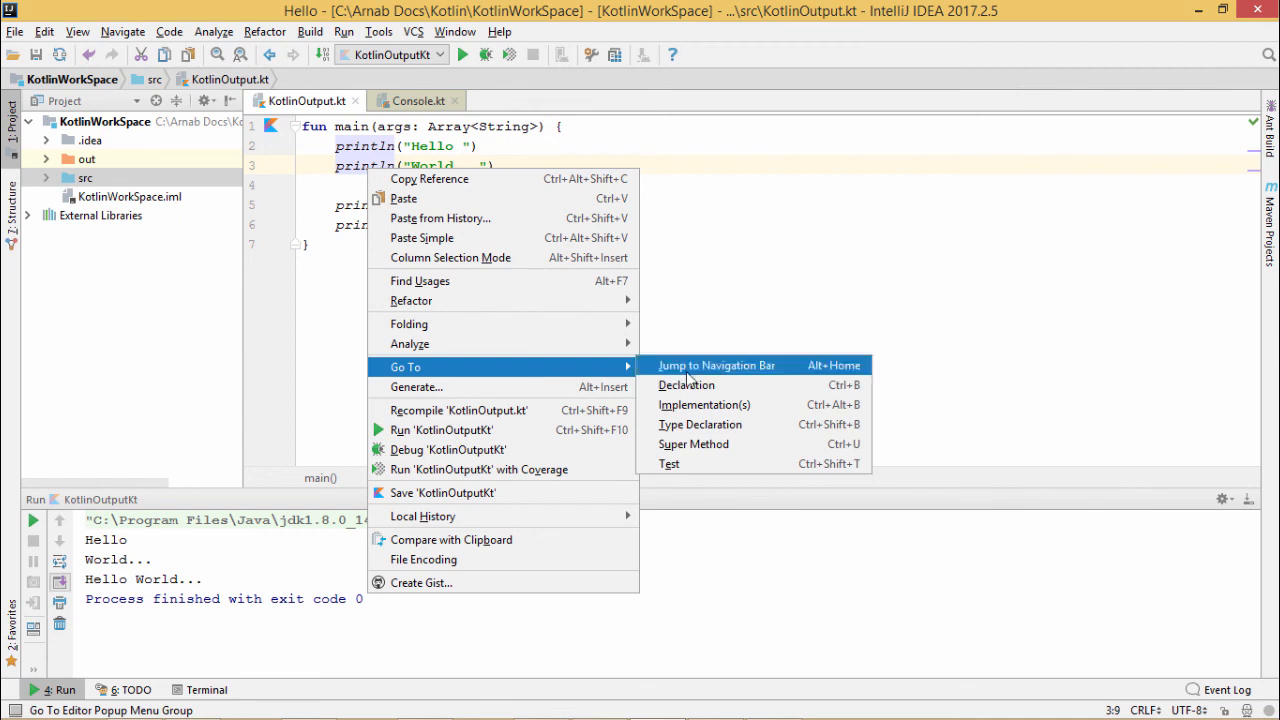
mouse_move(686, 384)
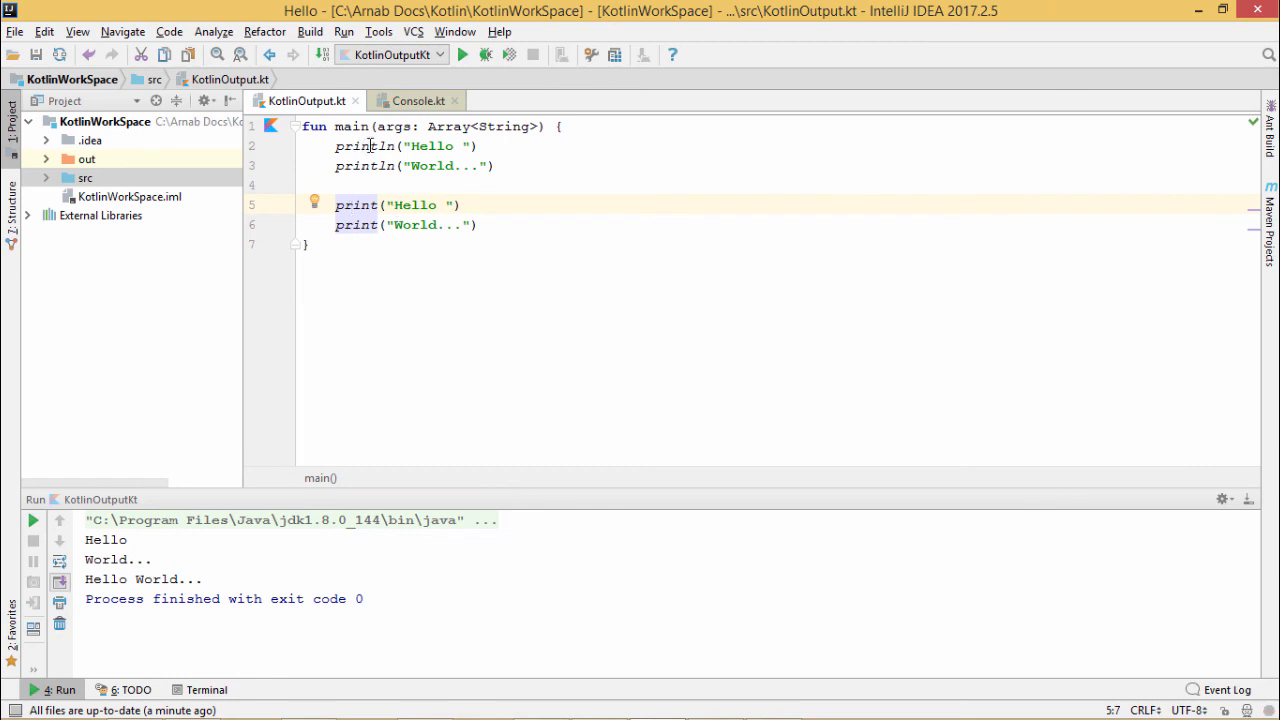
mouse_move(502, 200)
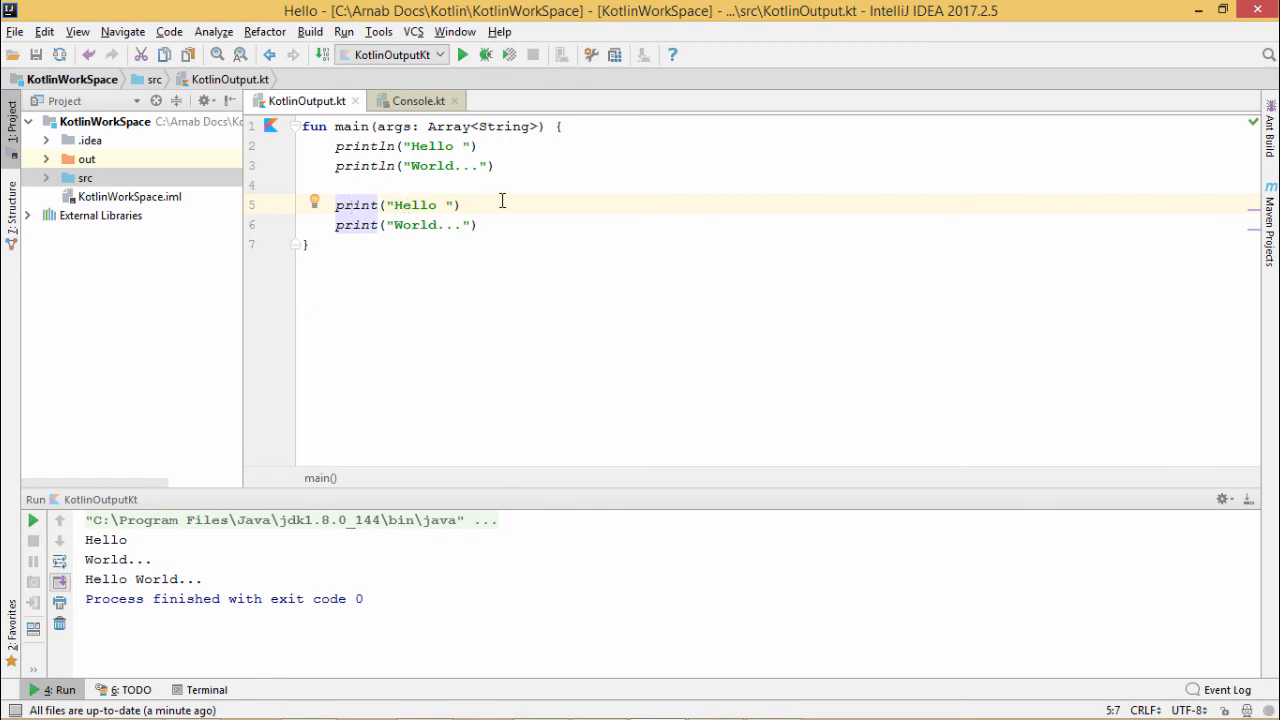